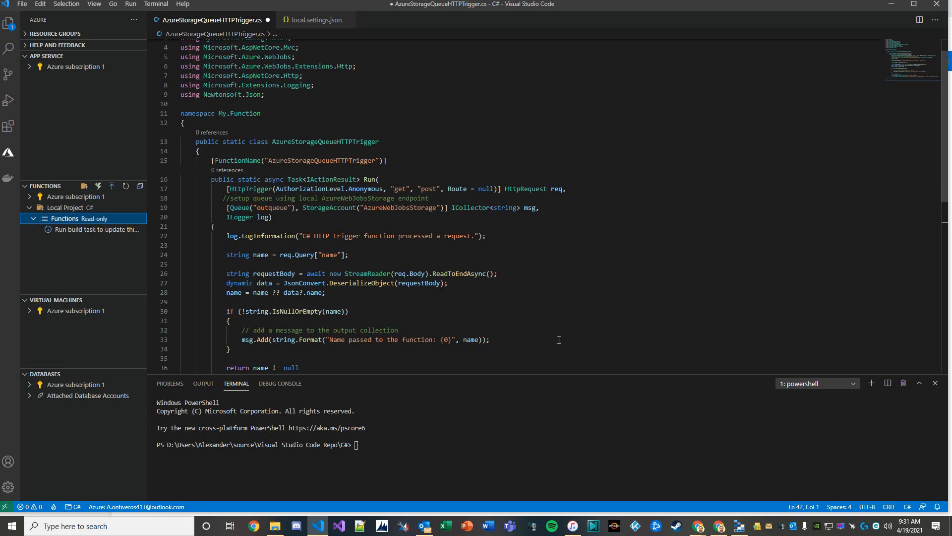
pyautogui.moveTo(561, 302)
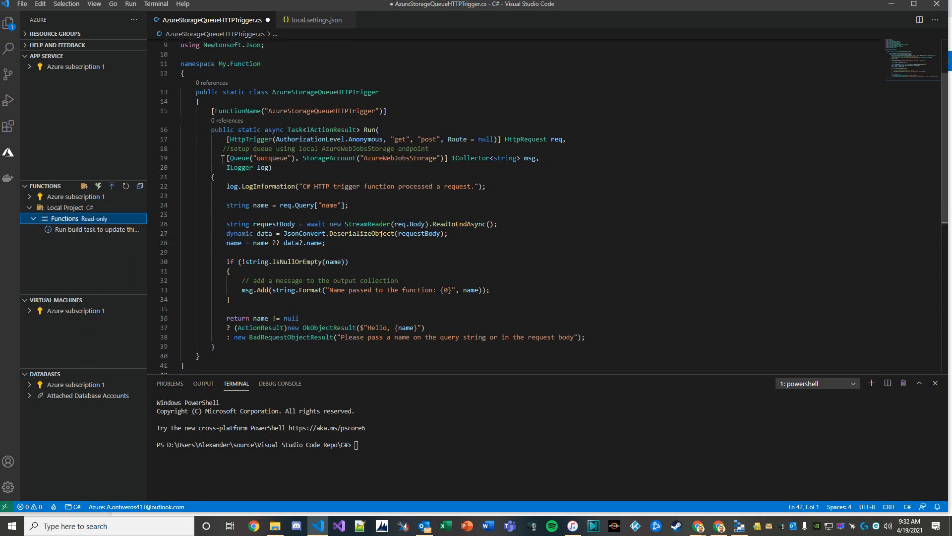
# Step: Review the outqueue Queue binding and the bad-request return line in the function code
pyautogui.moveTo(225, 158); pyautogui.dragTo(297, 158)
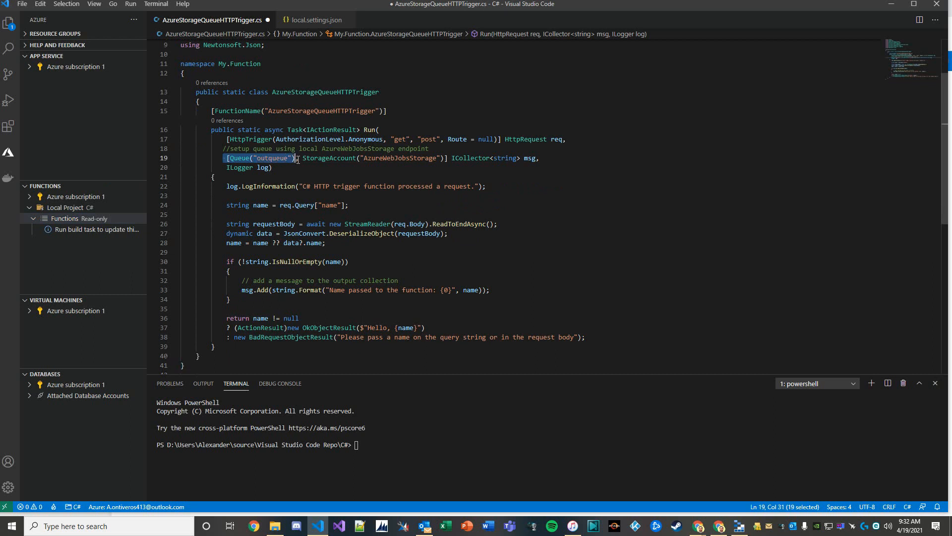
pyautogui.click(268, 158)
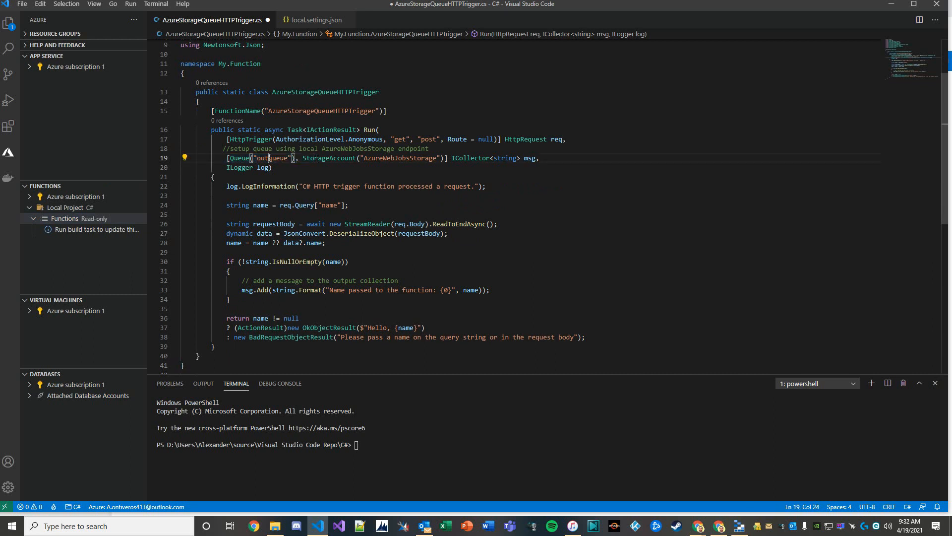
pyautogui.doubleClick(329, 158)
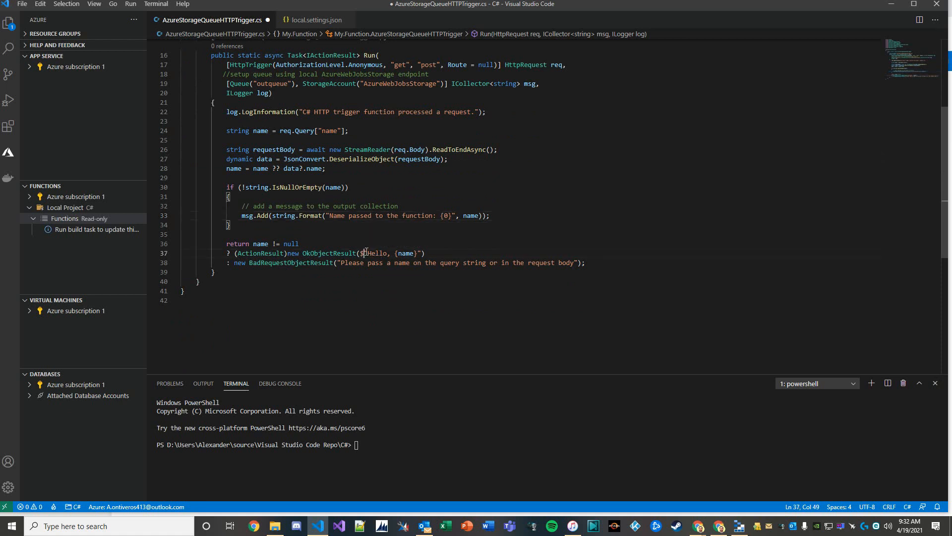
pyautogui.click(405, 254)
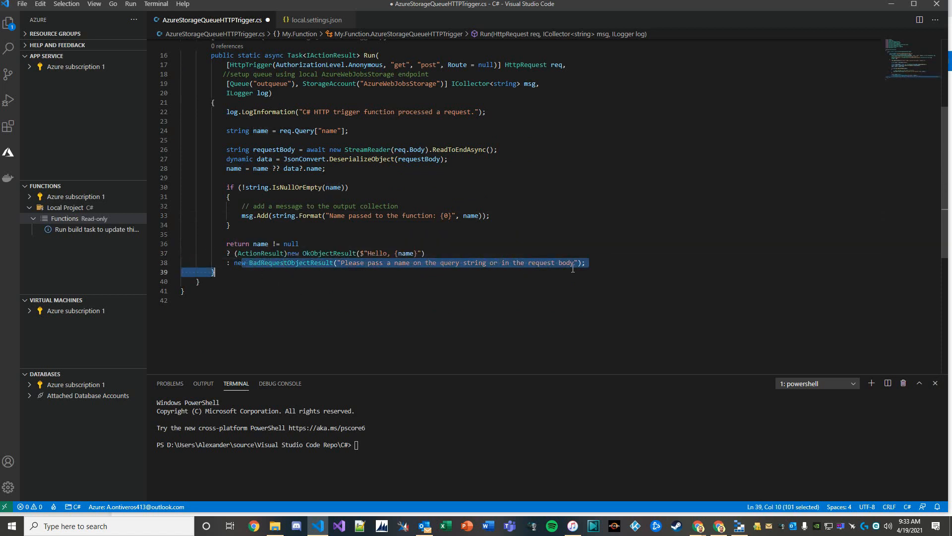
pyautogui.doubleClick(351, 262)
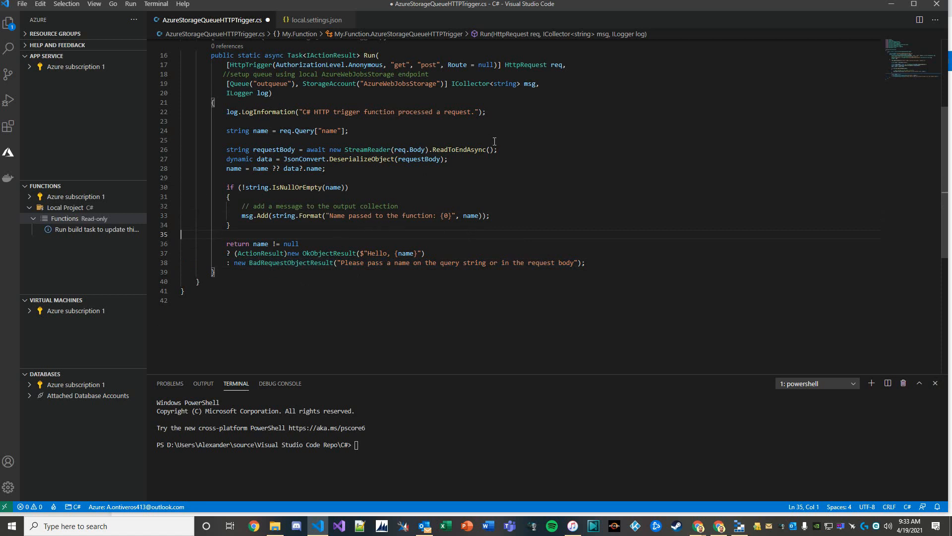
pyautogui.moveTo(217, 256)
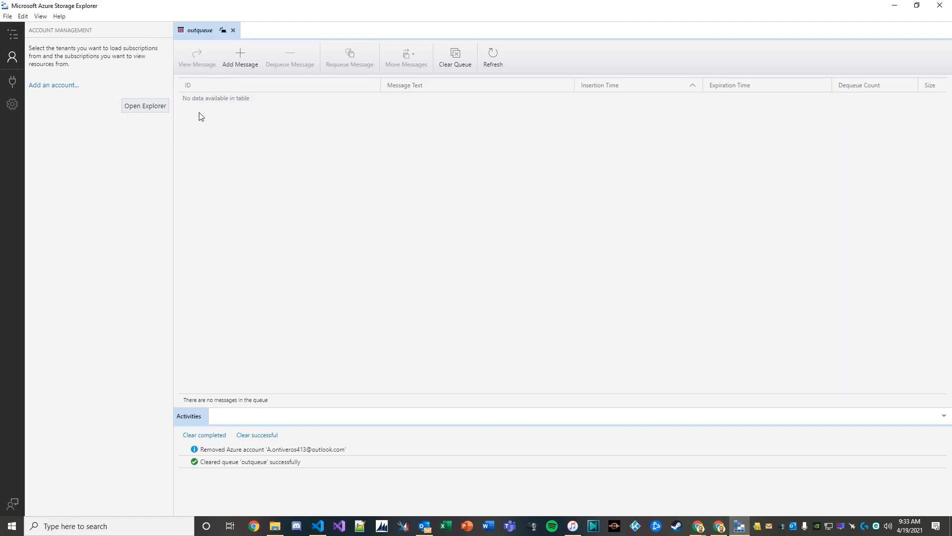
# Step: Close the empty outqueue view in Storage Explorer
pyautogui.click(233, 30)
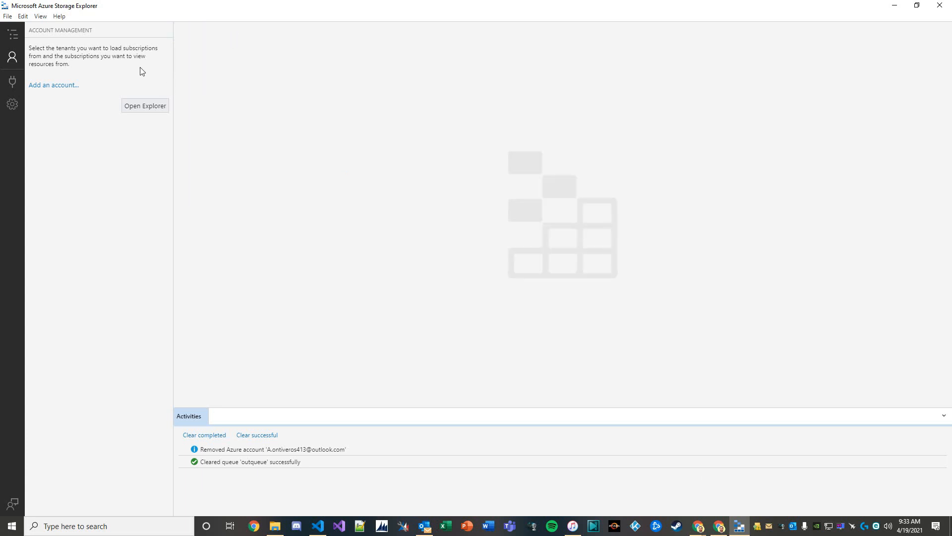
pyautogui.moveTo(121, 223)
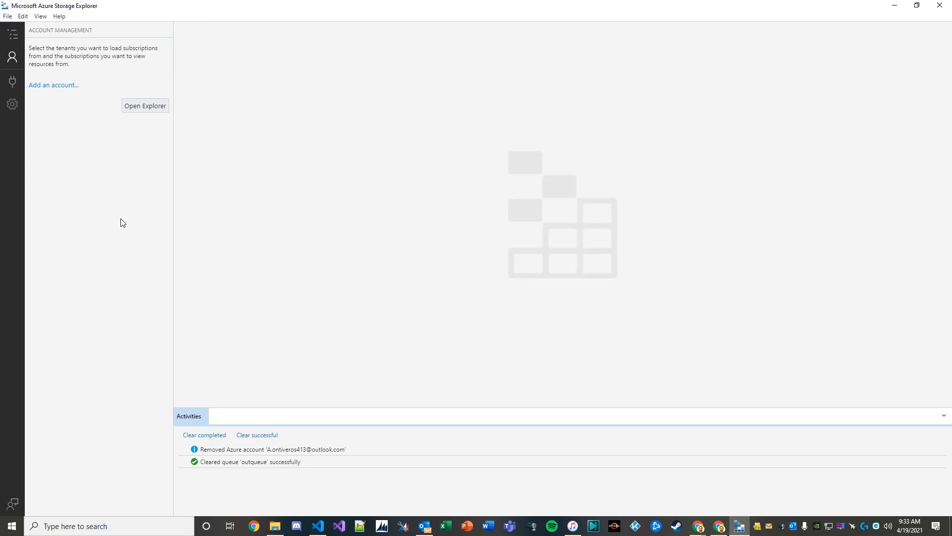
pyautogui.moveTo(54, 85)
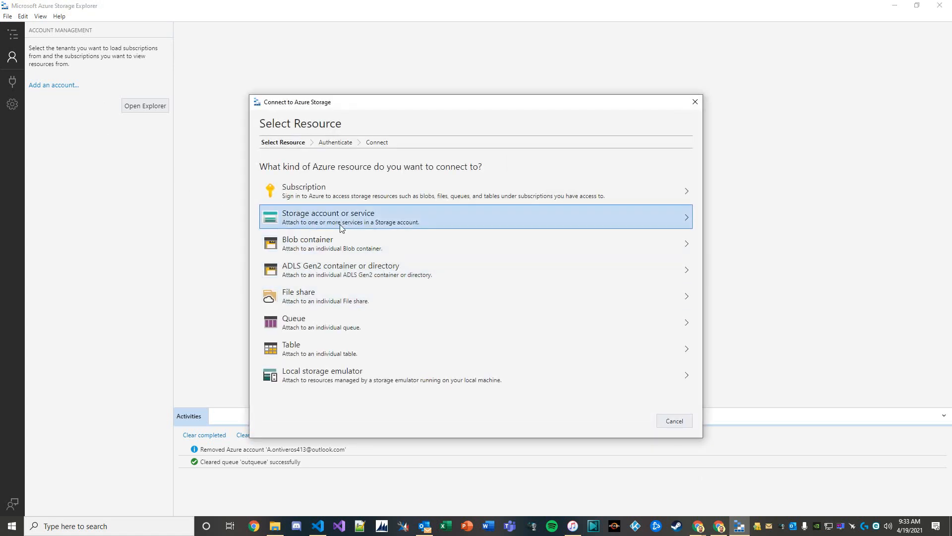
pyautogui.moveTo(346, 190)
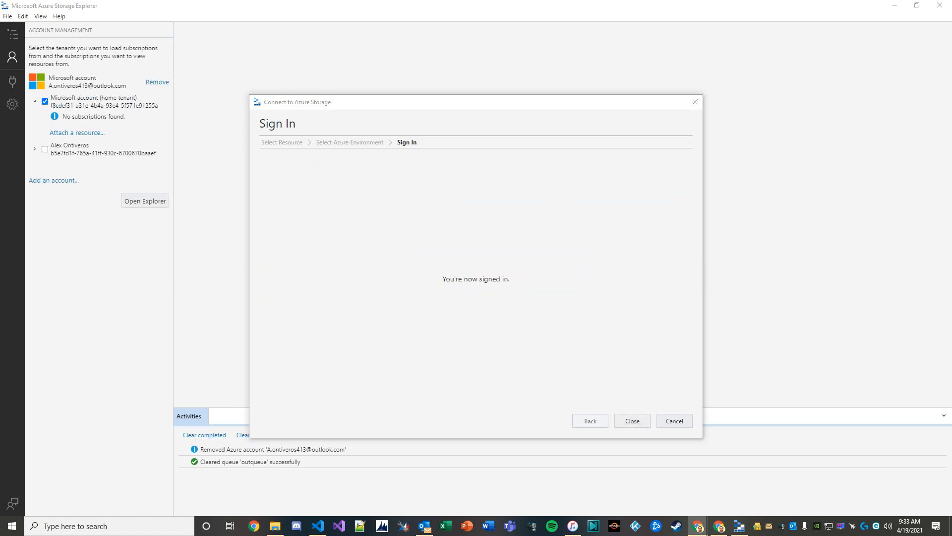
# Step: Dismiss the sign-in confirmation, enable the tenant's Azure subscription 1, and start attaching a storage account
pyautogui.click(631, 420)
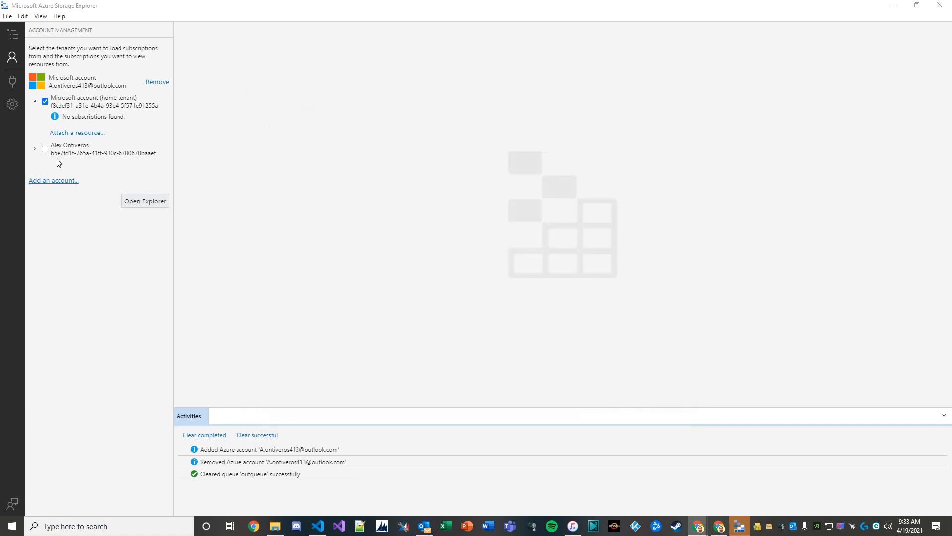
pyautogui.click(44, 149)
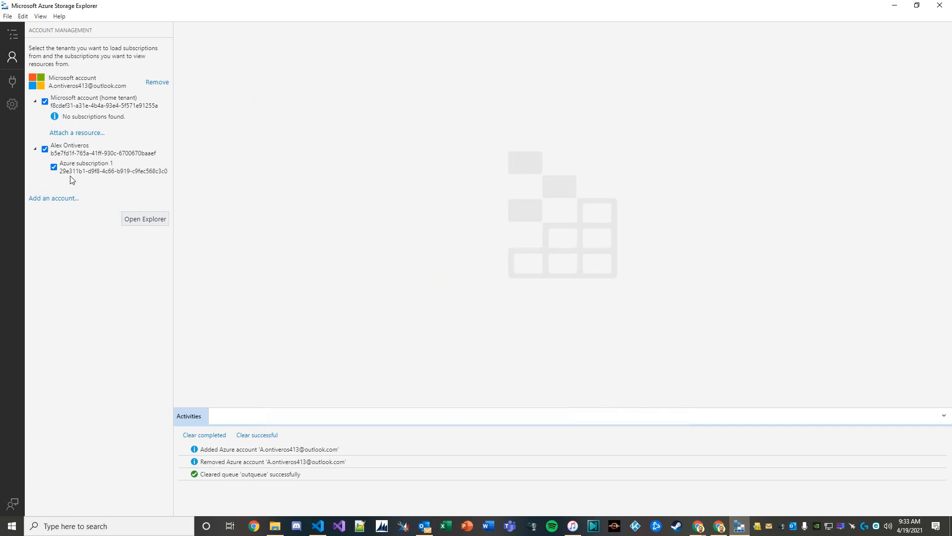
pyautogui.moveTo(136, 244)
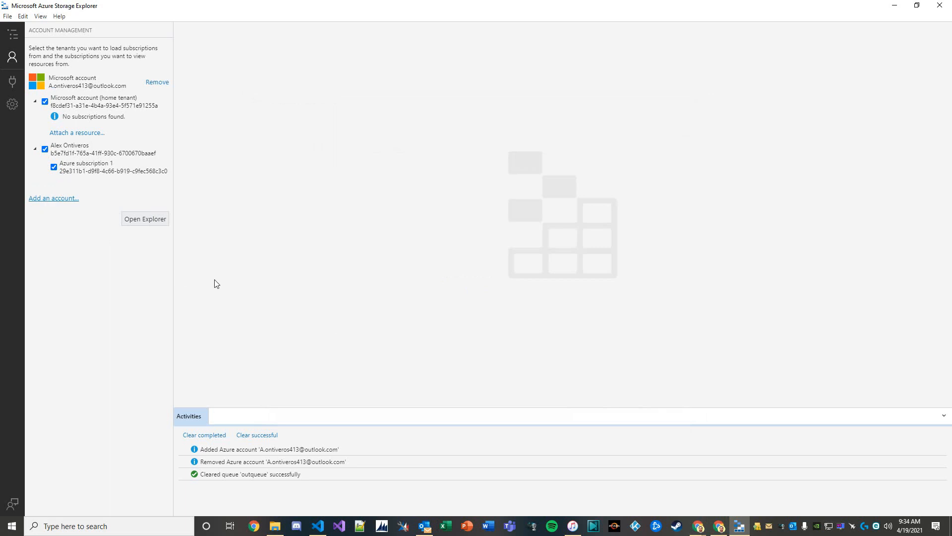
pyautogui.click(77, 132)
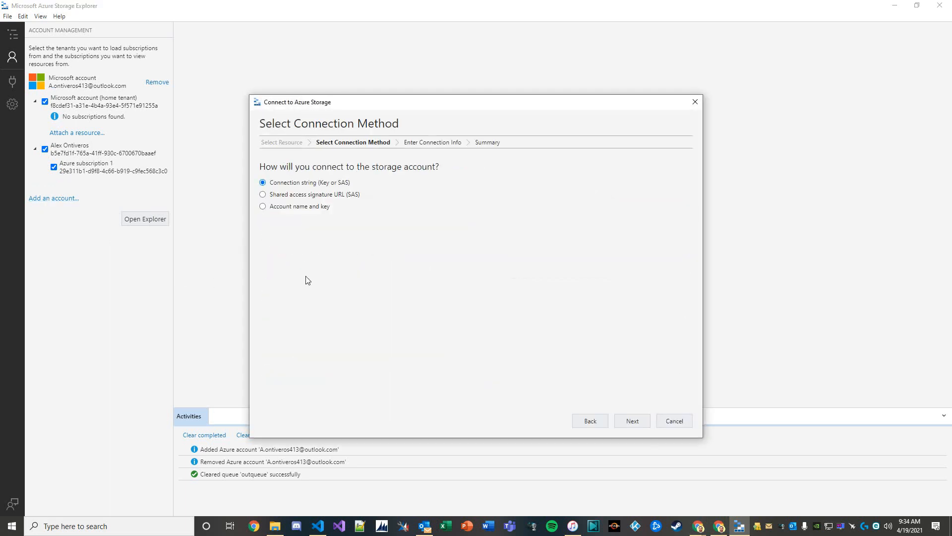
pyautogui.moveTo(366, 257)
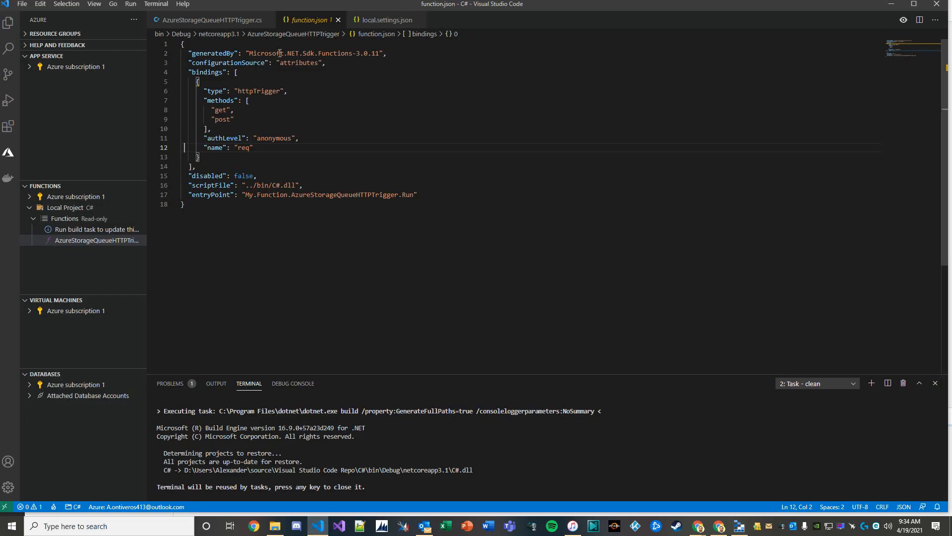
# Step: Select the storage connection string value in local.settings.json for copying
pyautogui.click(384, 19)
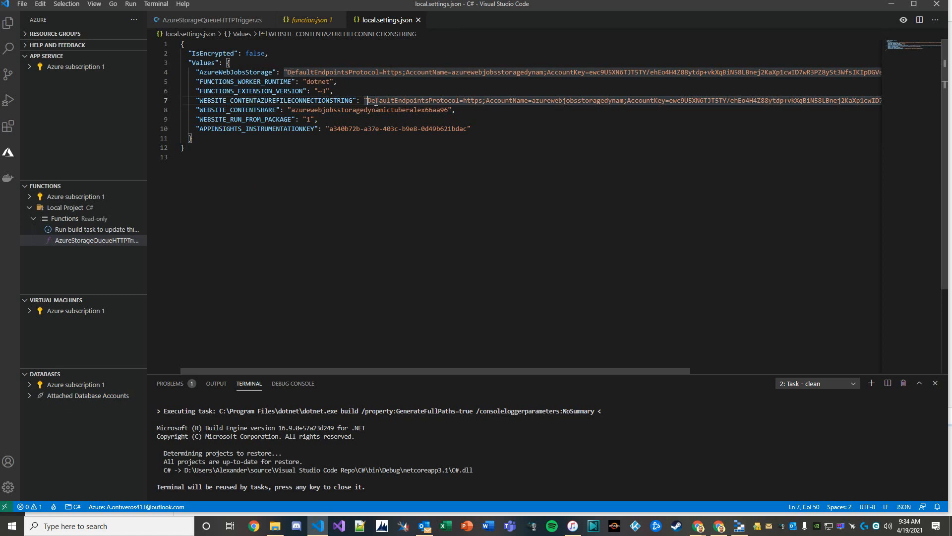
pyautogui.doubleClick(397, 101)
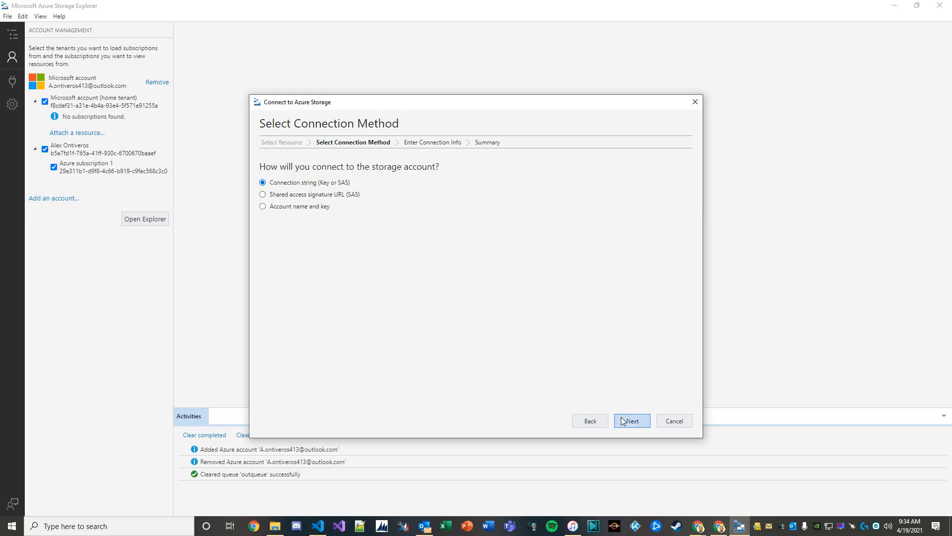
# Step: Add the storage connection via connection string with display name DynamicTuberAzureStorage
pyautogui.click(631, 420)
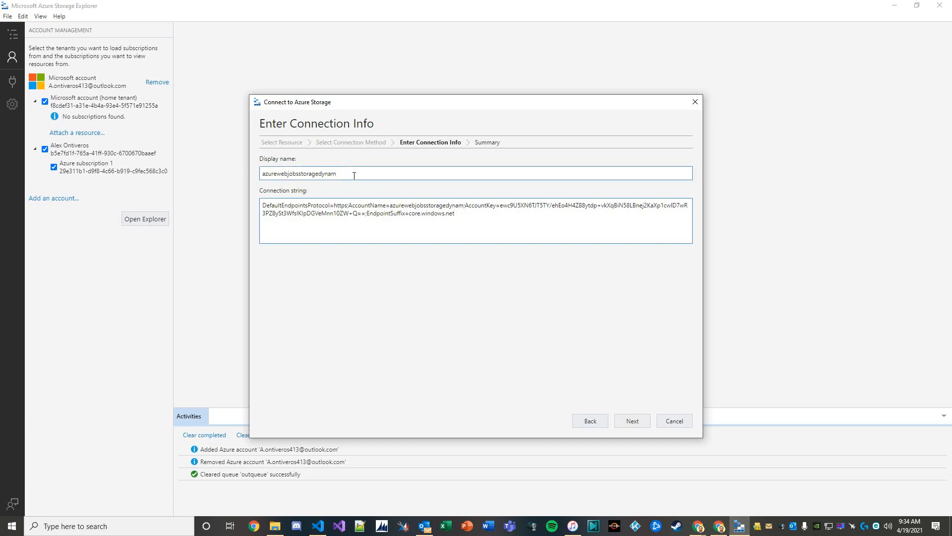
pyautogui.write('b')
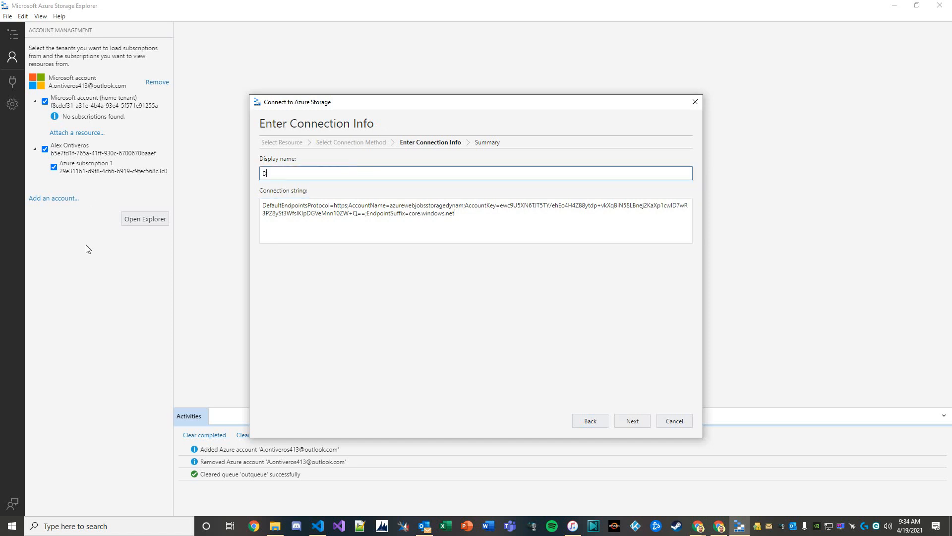
pyautogui.write('ynamicTuber')
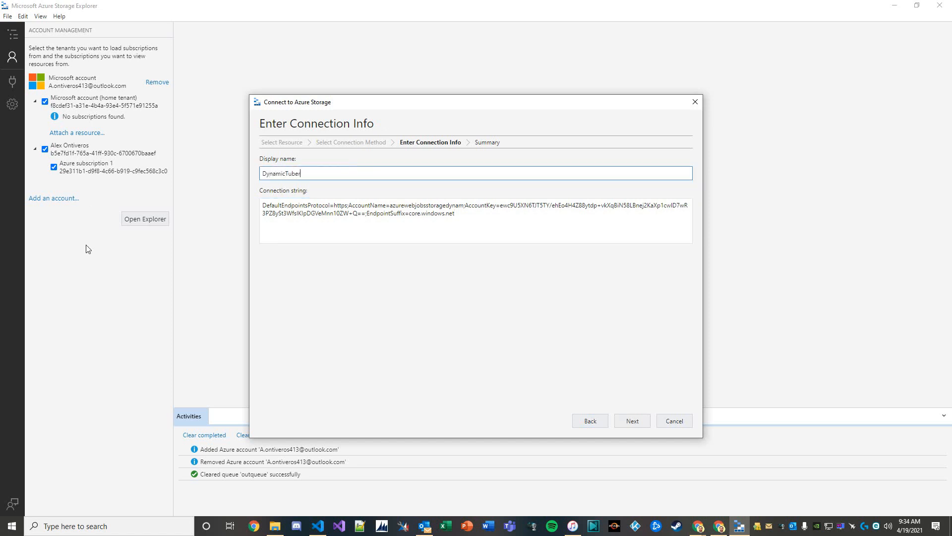
pyautogui.write('AzureStorage')
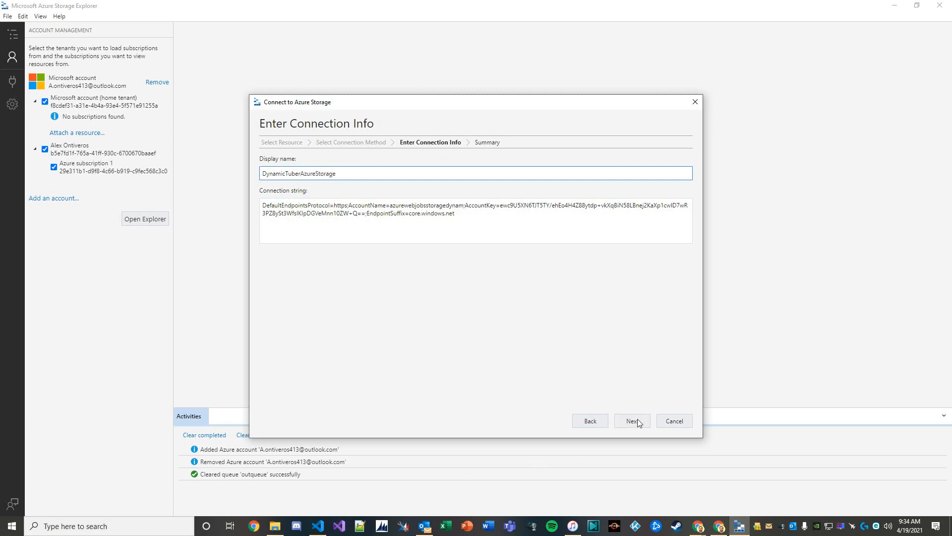
pyautogui.click(631, 420)
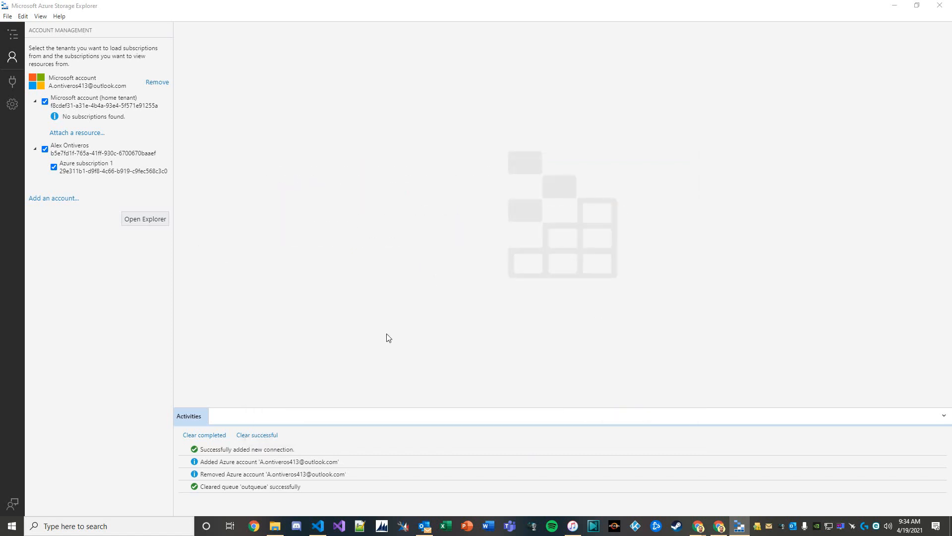
pyautogui.moveTo(366, 280)
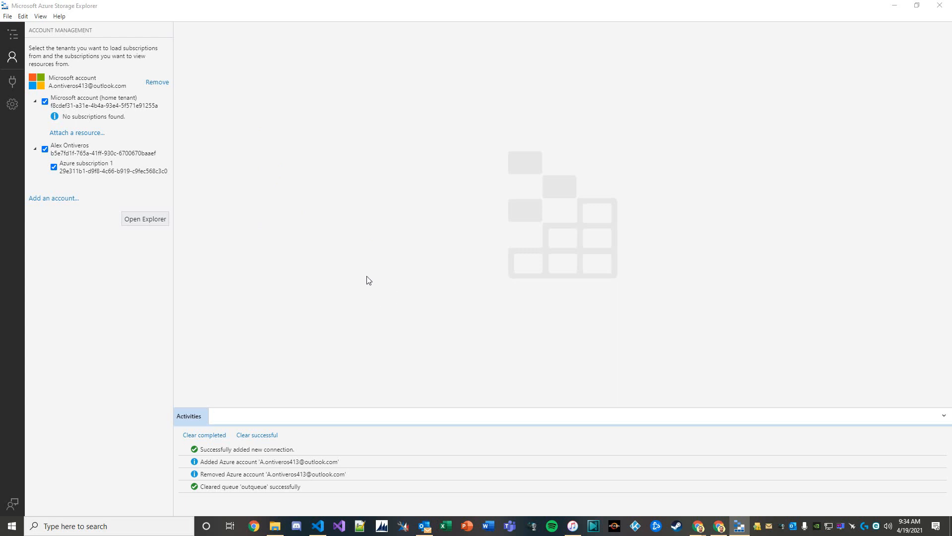
pyautogui.moveTo(306, 280)
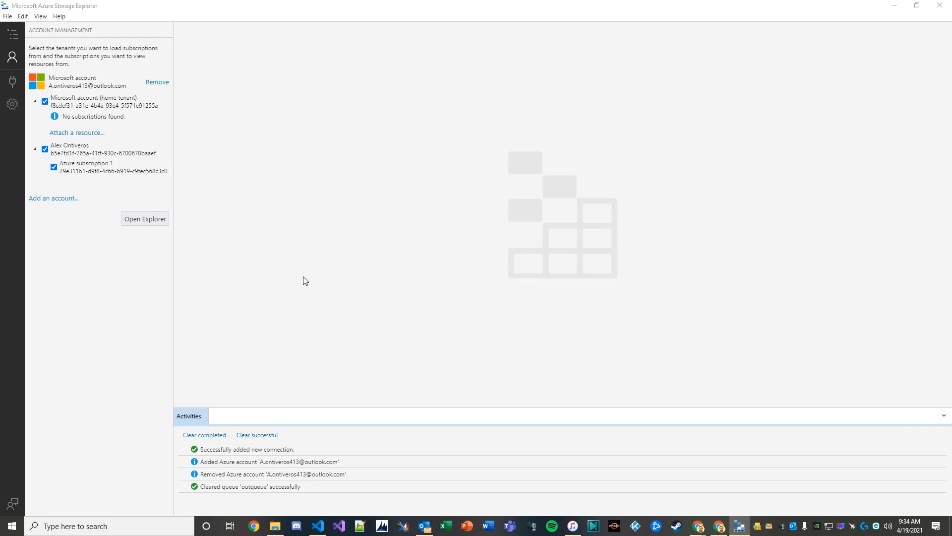
pyautogui.moveTo(109, 132)
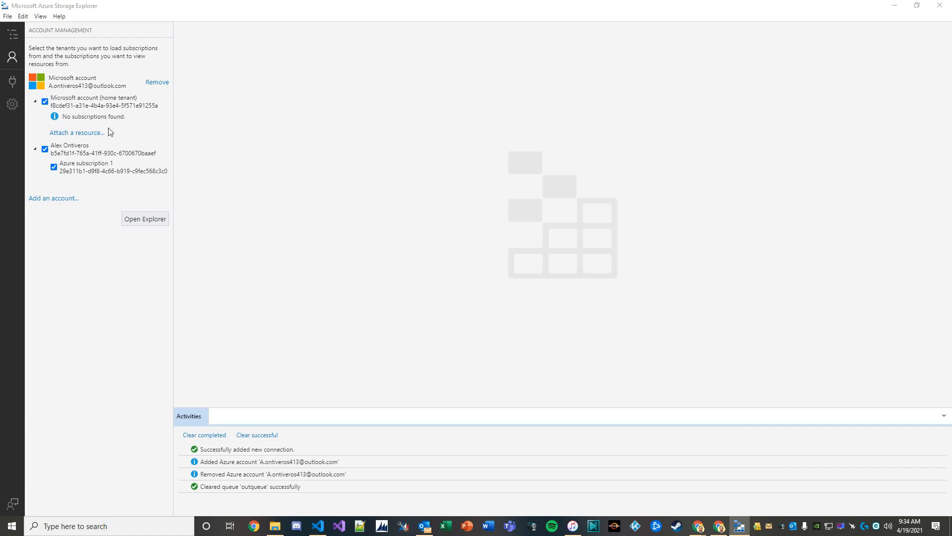
# Step: Bring Visual Studio Code with local.settings.json back to the front
pyautogui.click(144, 219)
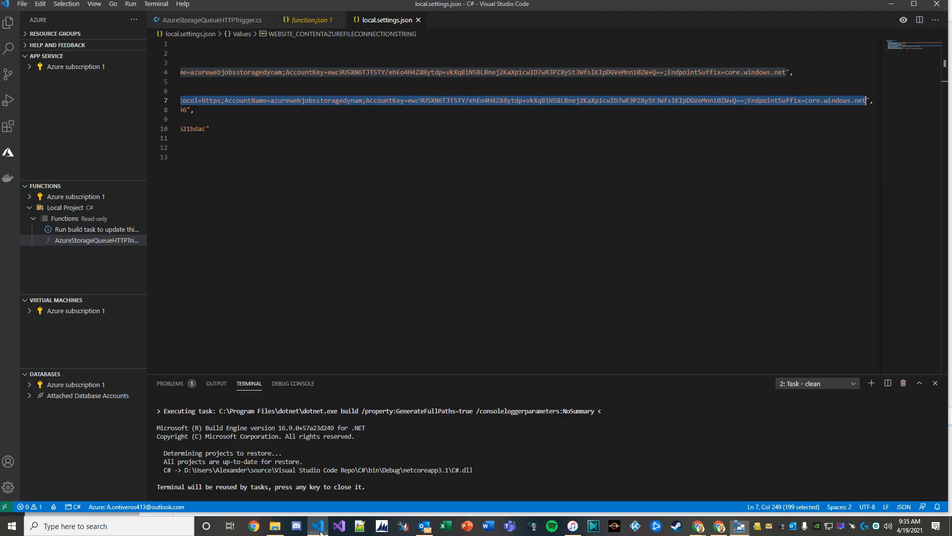
# Step: Review the queue binding's AzureWebJobsStorage connection setting in AzureStorageQueueHTTPTrigger.cs
pyautogui.click(210, 19)
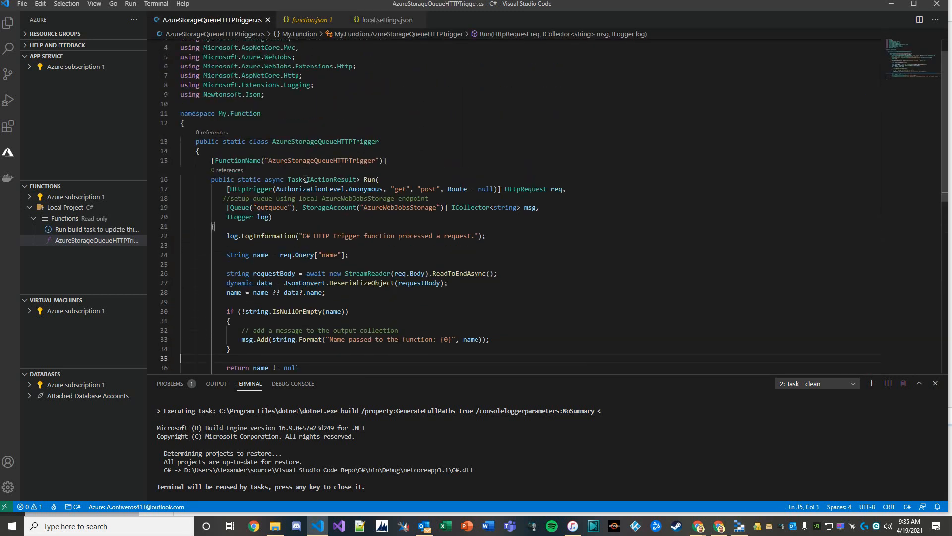
pyautogui.doubleClick(396, 208)
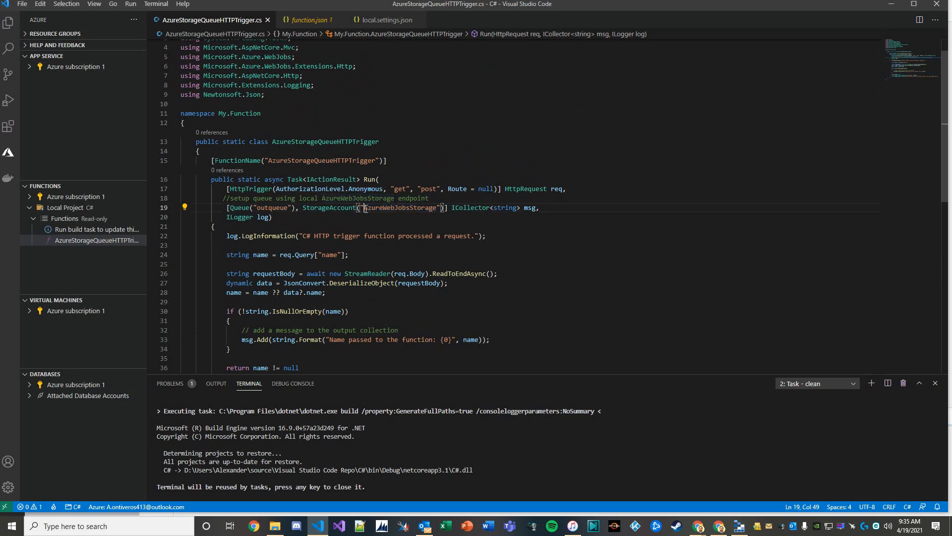
pyautogui.doubleClick(397, 208)
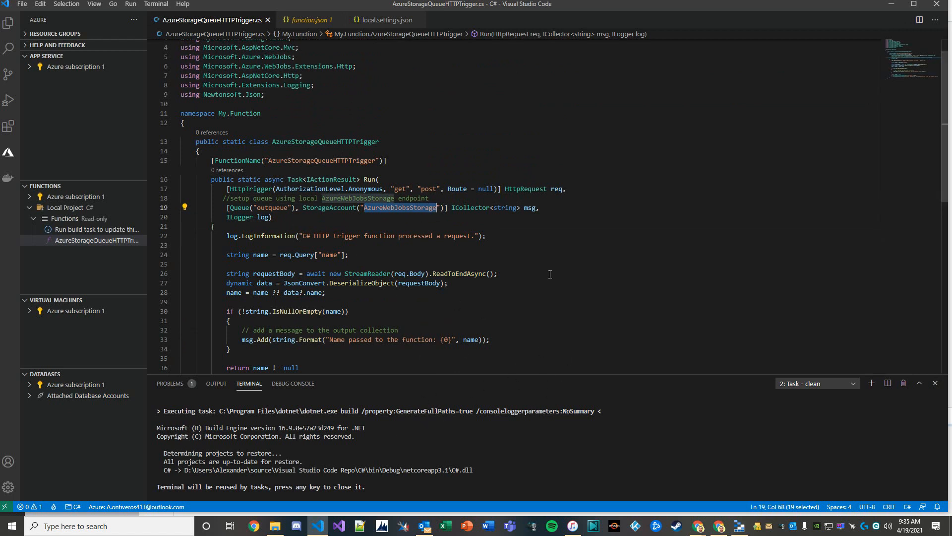
pyautogui.moveTo(436, 259)
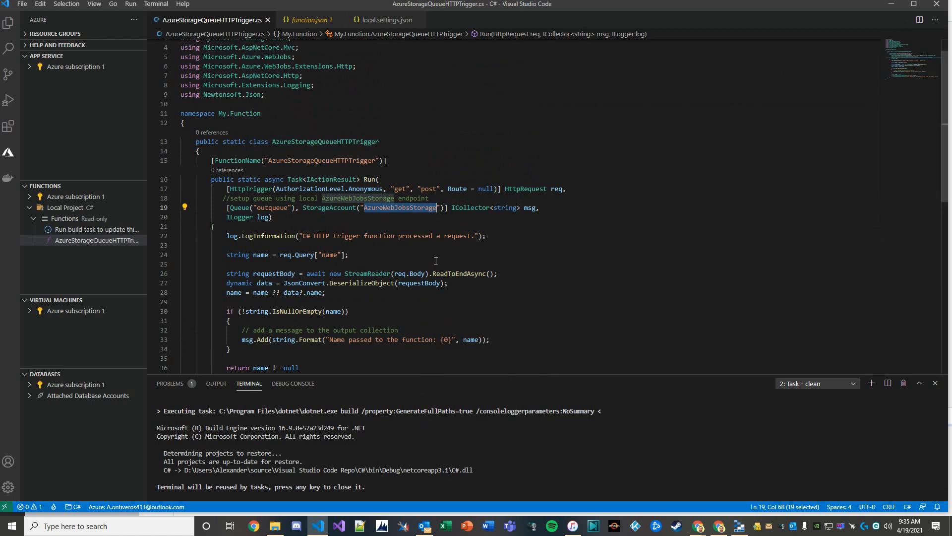
pyautogui.click(387, 207)
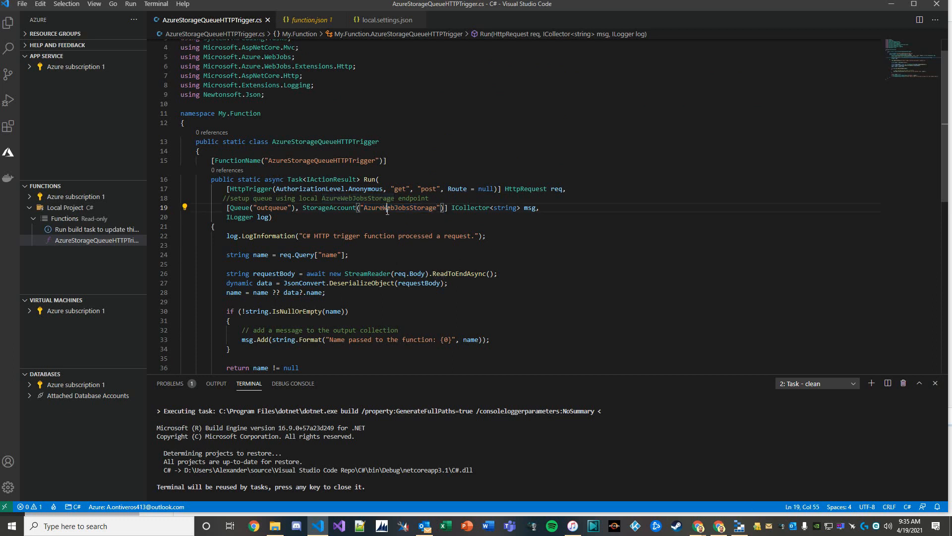
pyautogui.doubleClick(397, 208)
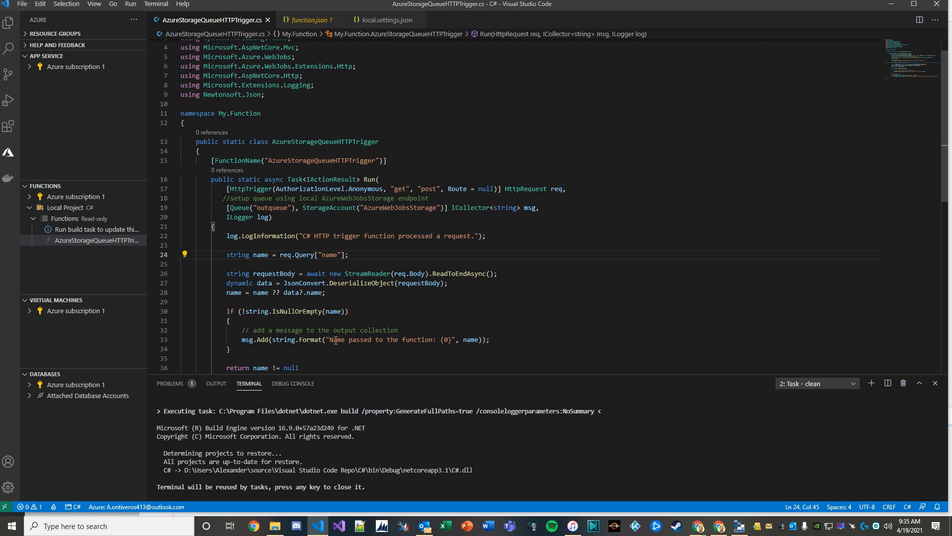
pyautogui.moveTo(96, 249)
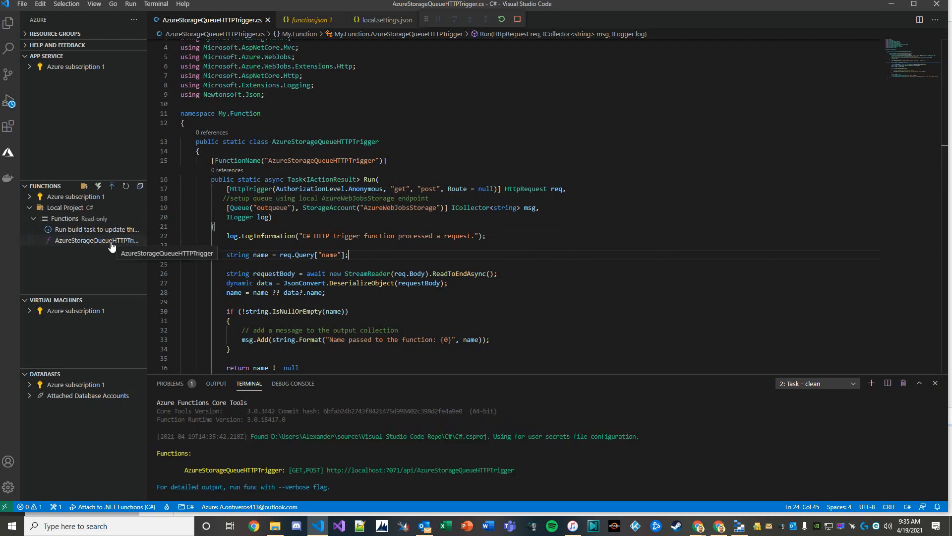
# Step: Execute the local function with request body name Azure and view the success message
pyautogui.rightClick(100, 240)
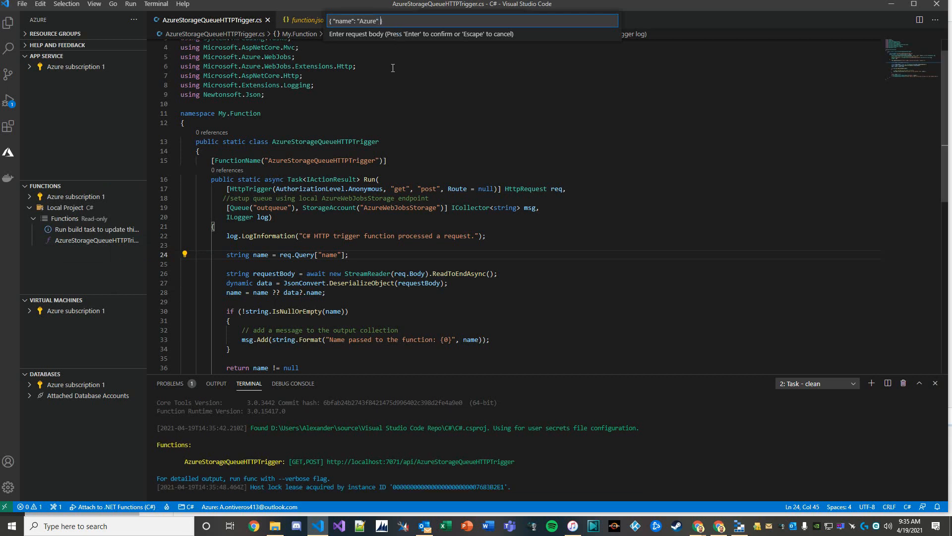
pyautogui.press('Enter')
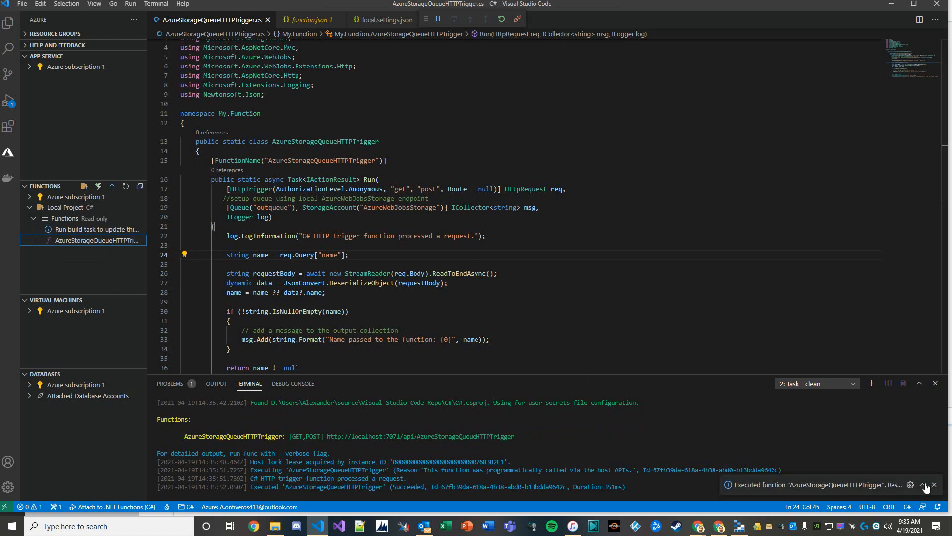
pyautogui.click(922, 484)
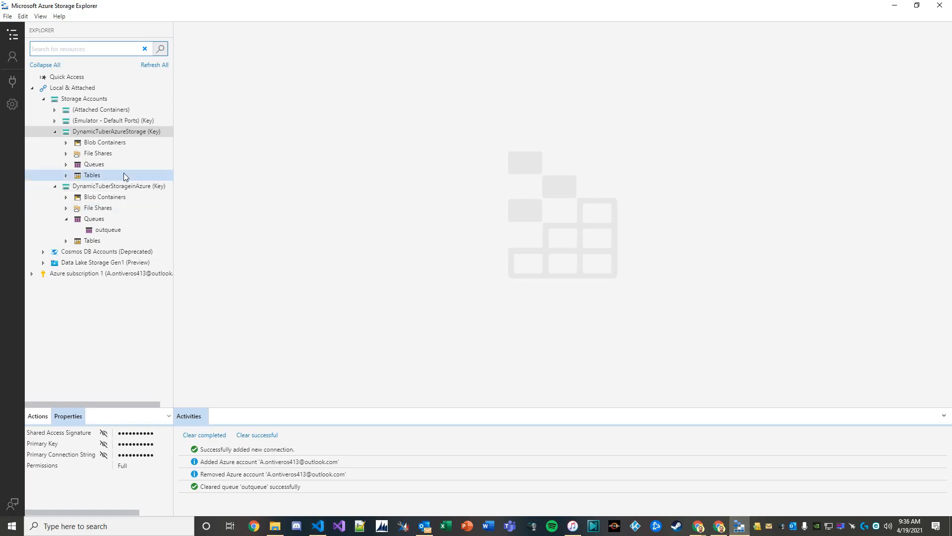
# Step: Open outqueue under DynamicTuberAzureStorage to see the 'Name passed to the function: Azure' message
pyautogui.click(95, 164)
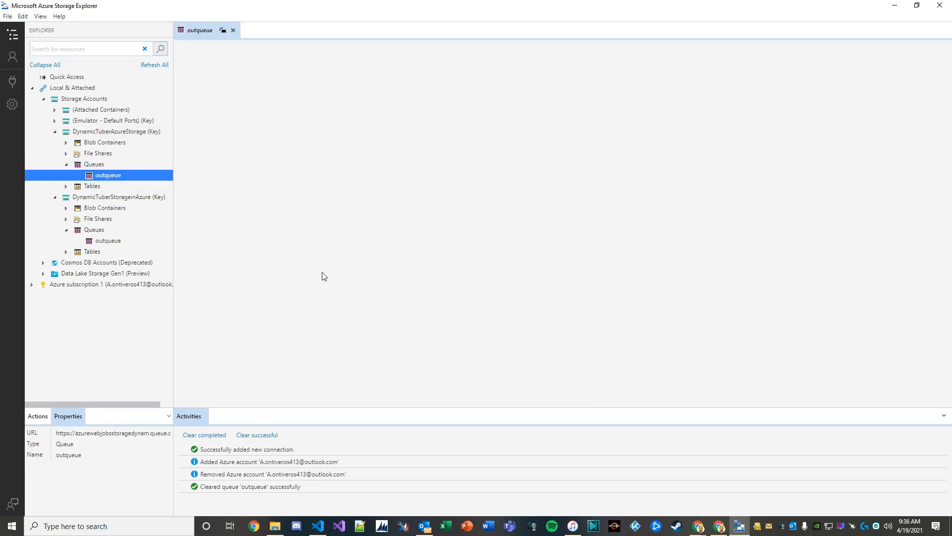
pyautogui.click(109, 175)
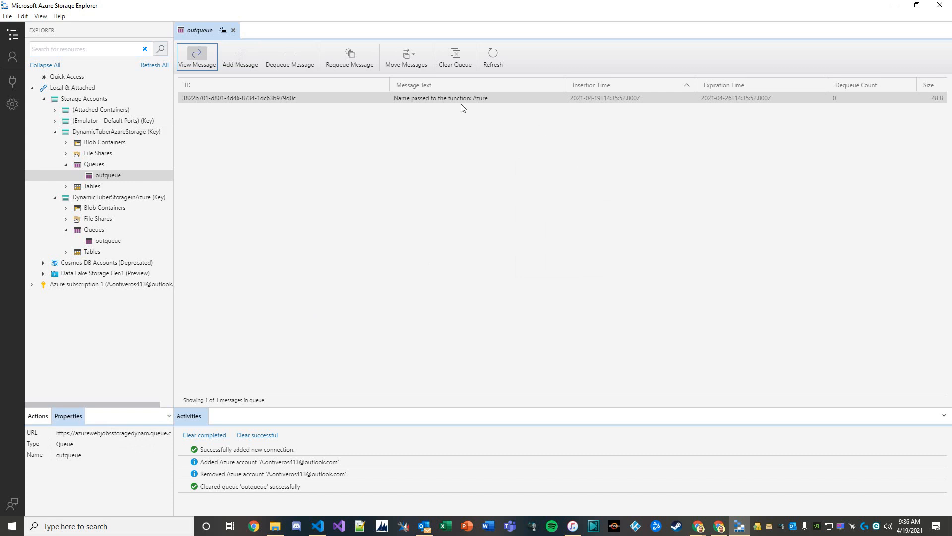
pyautogui.moveTo(624, 108)
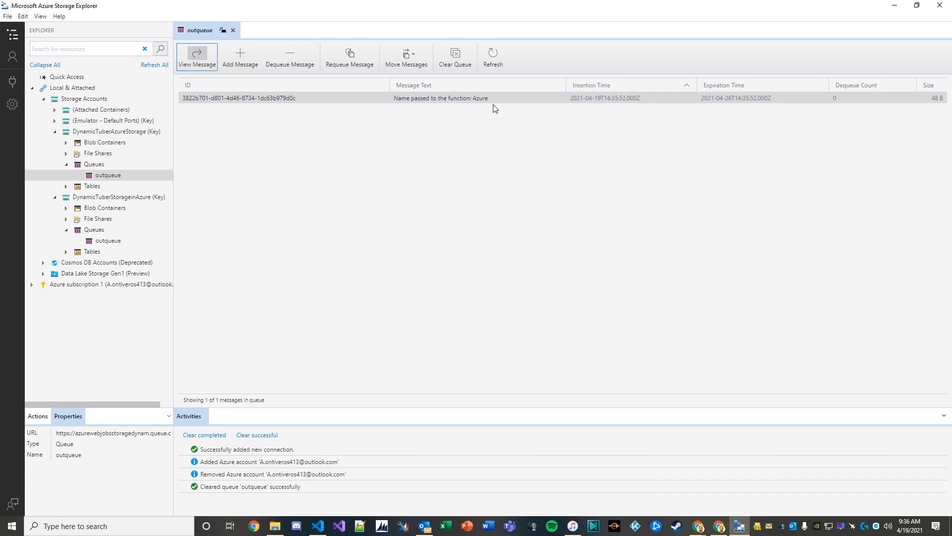
pyautogui.moveTo(512, 109)
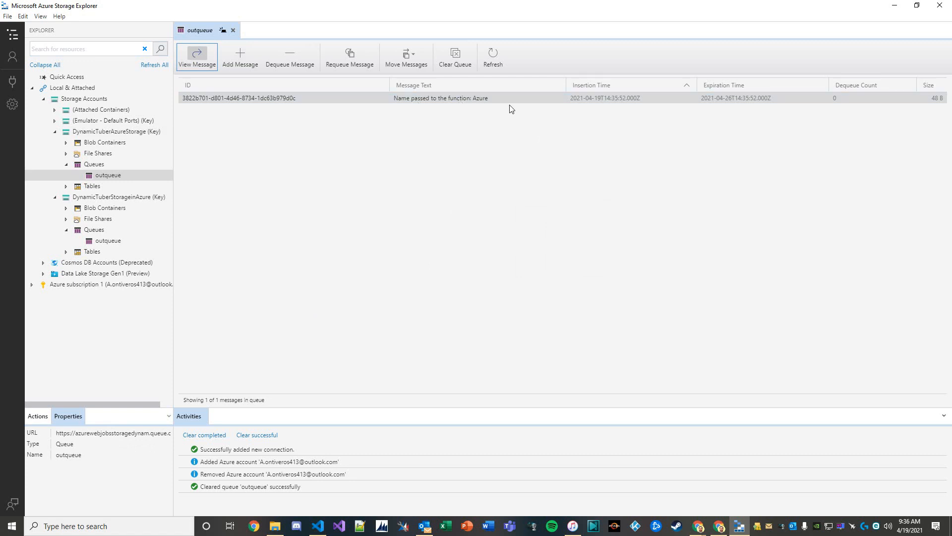
pyautogui.moveTo(574, 140)
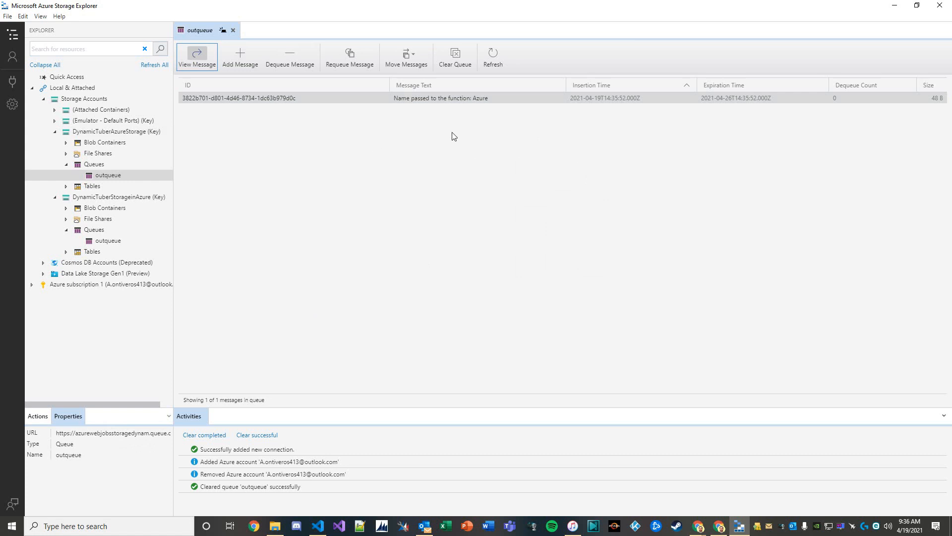
pyautogui.moveTo(474, 165)
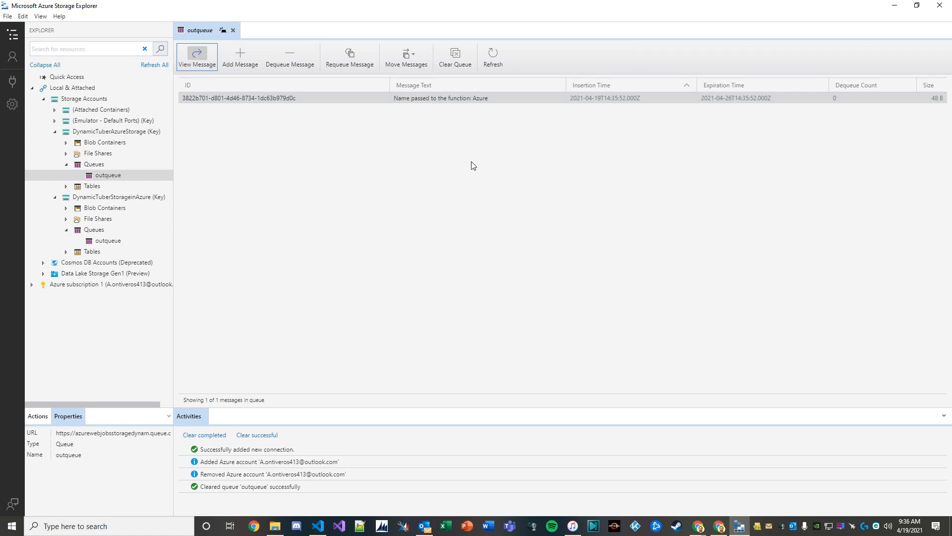
pyautogui.moveTo(760, 115)
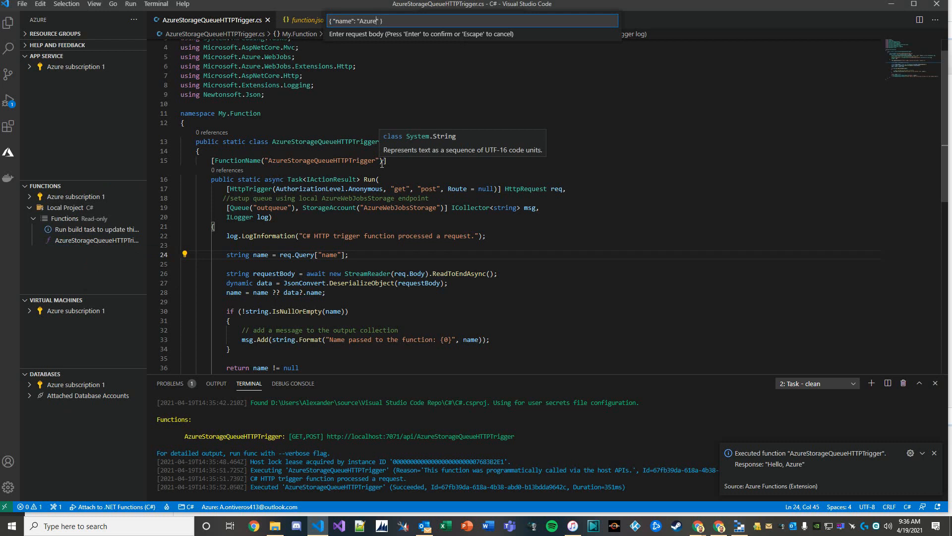
# Step: Execute the function again with name Alex and switch back to Storage Explorer
pyautogui.write('Alex')
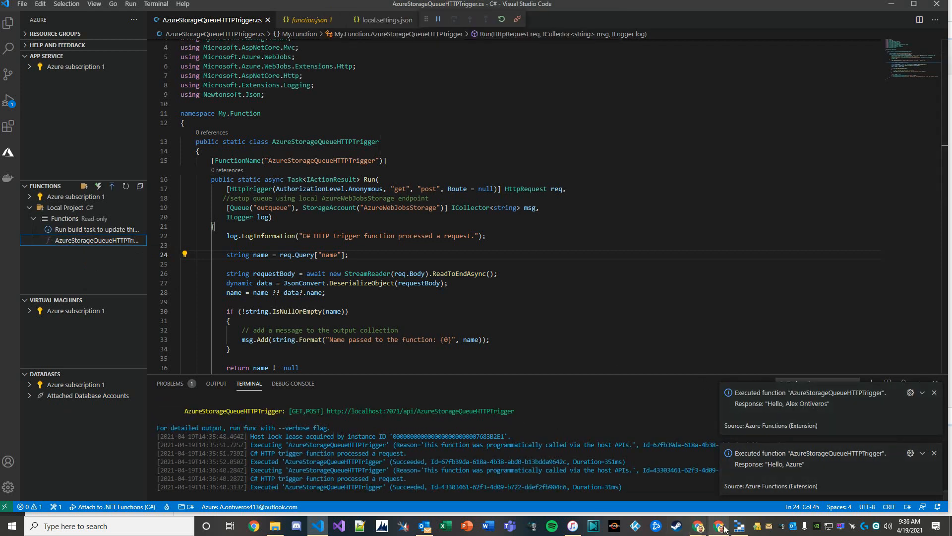
pyautogui.click(738, 525)
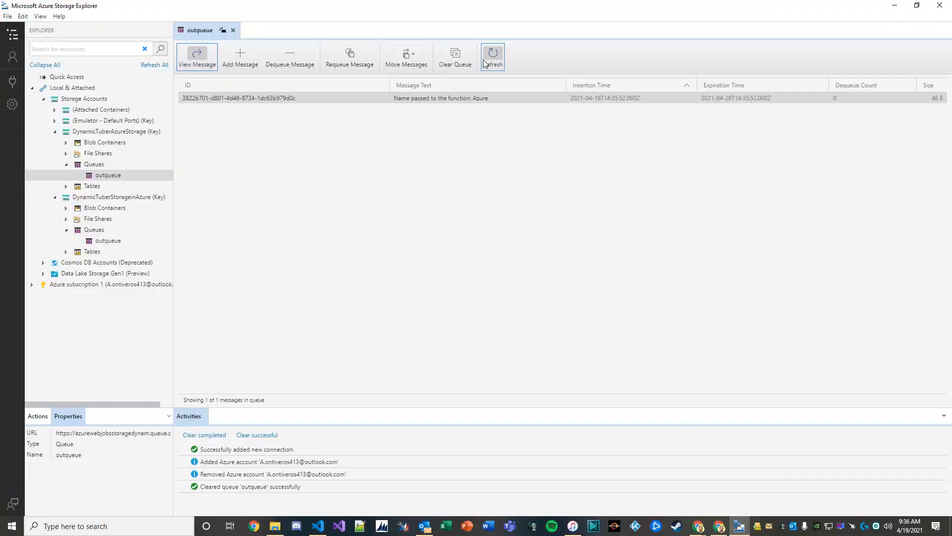
pyautogui.click(492, 53)
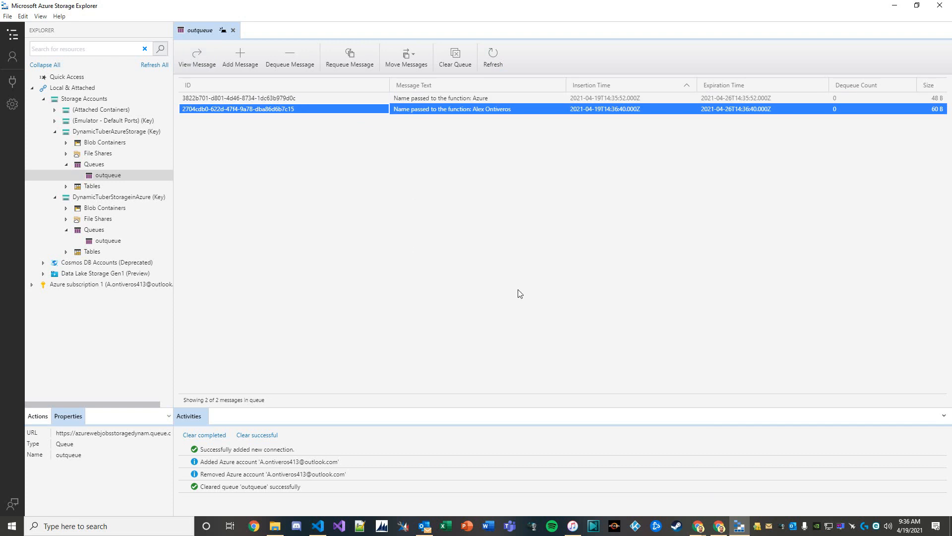
pyautogui.moveTo(400, 211)
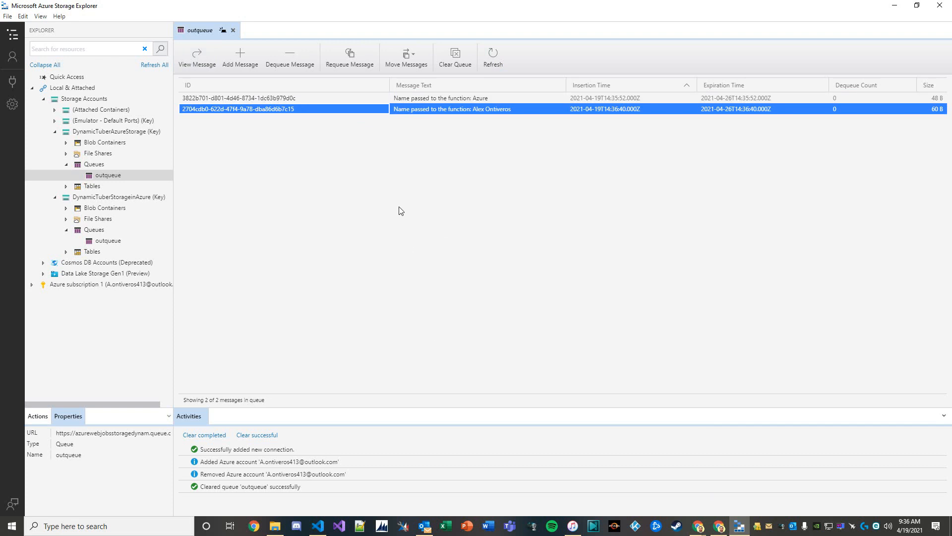